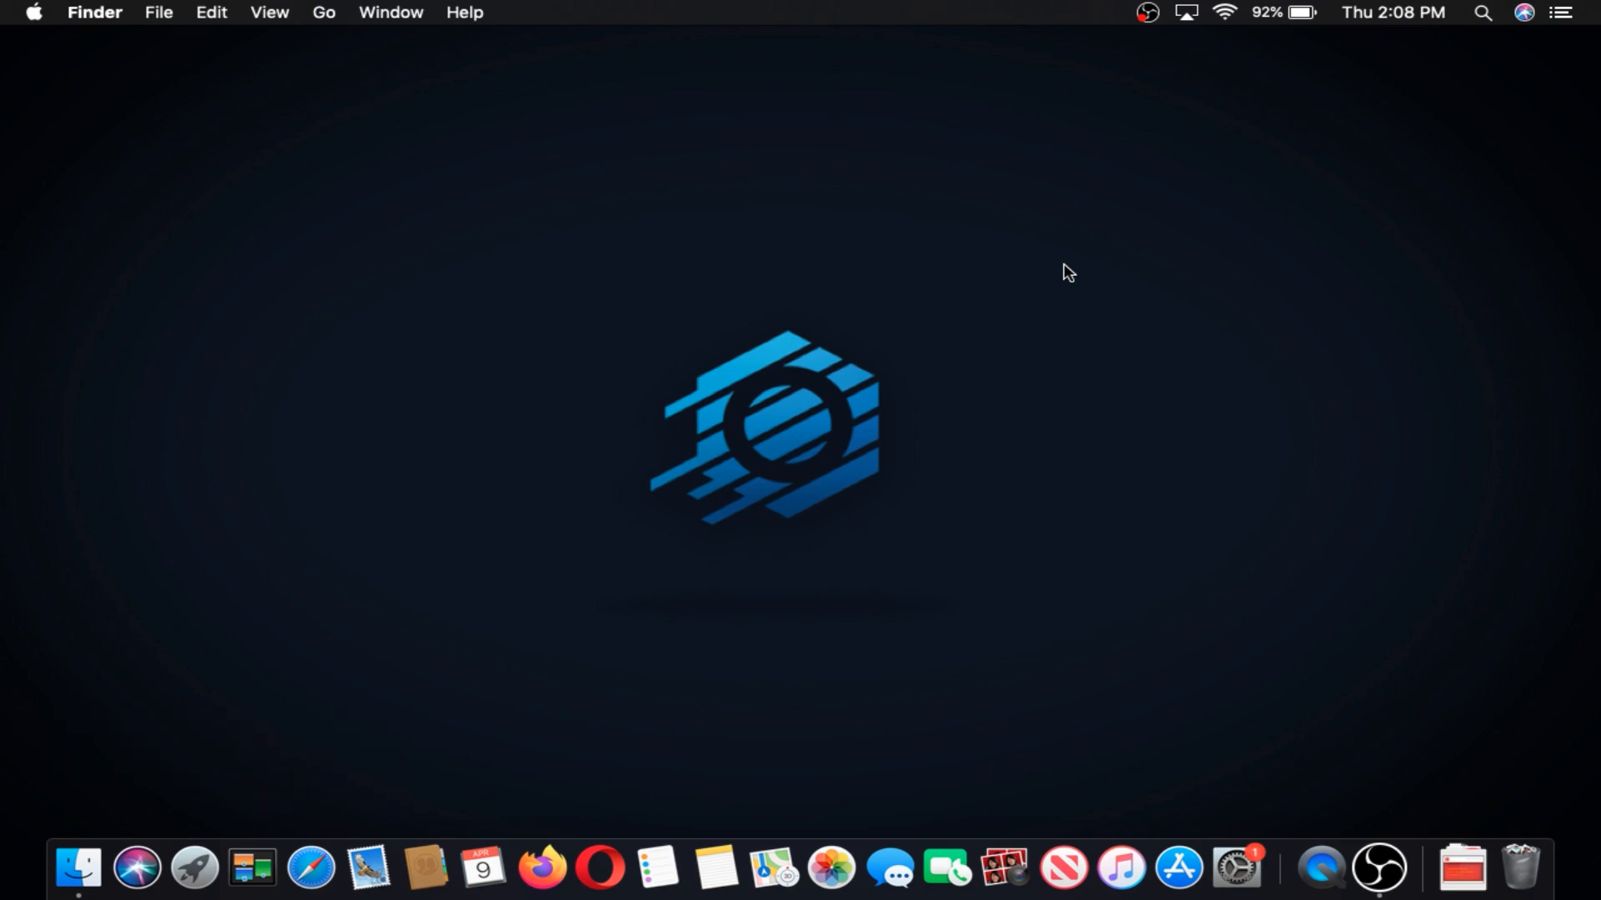
Step: Launch Firefox from Spotlight to reach the Microsoft Edge macOS download page
text(firefox)
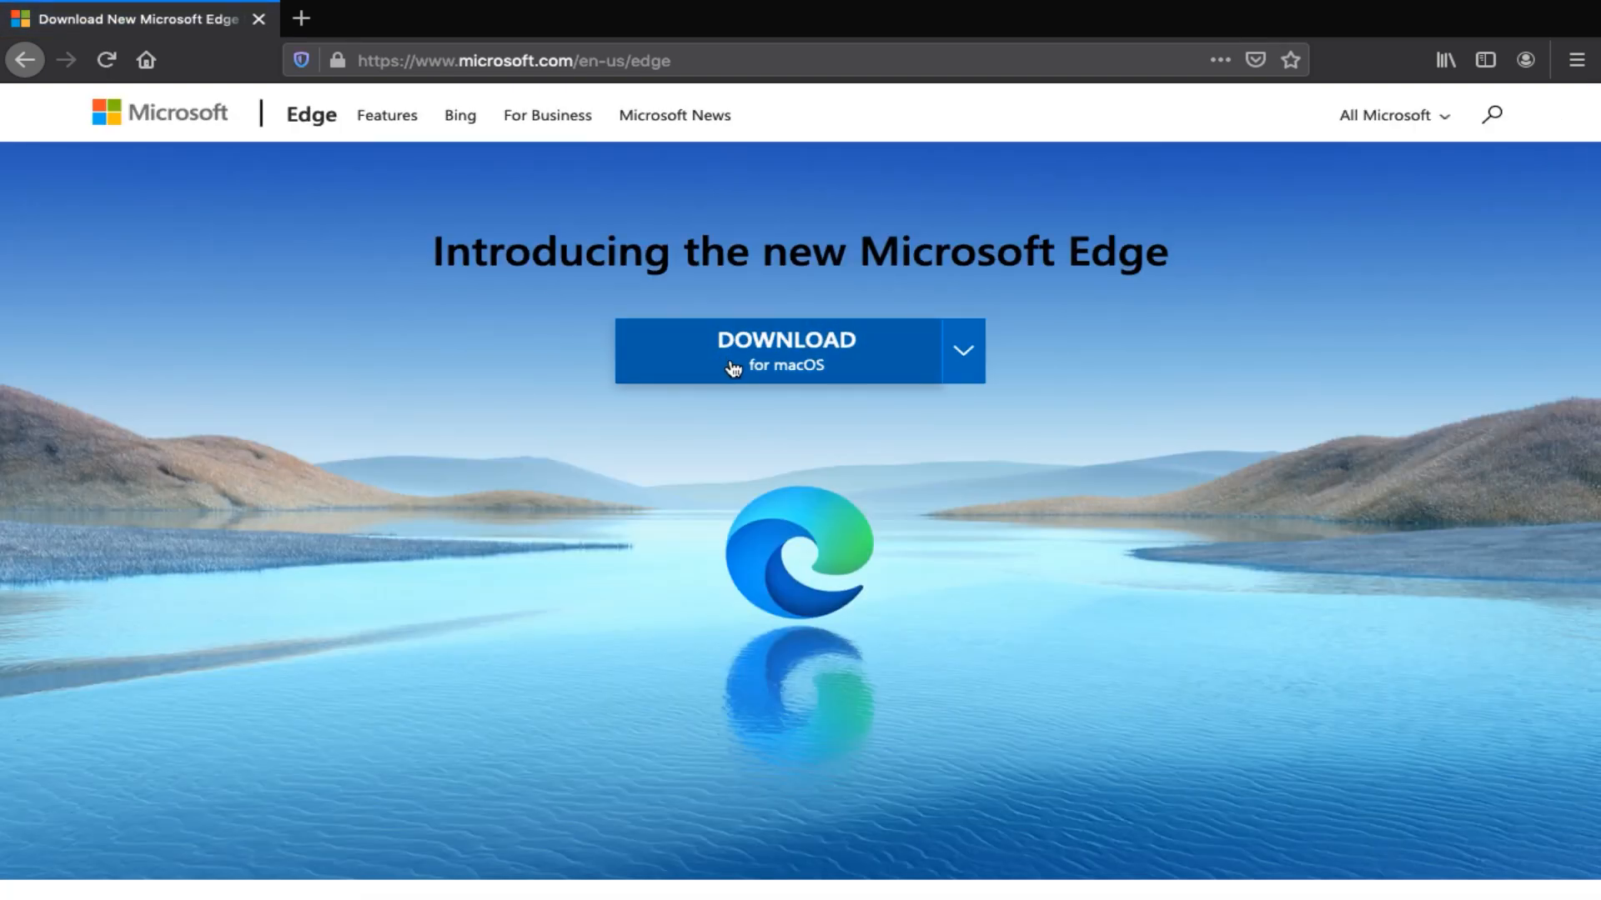
Step: Download Edge for macOS with crash reports unchecked, accept terms, and open the package in Installer
click(787, 352)
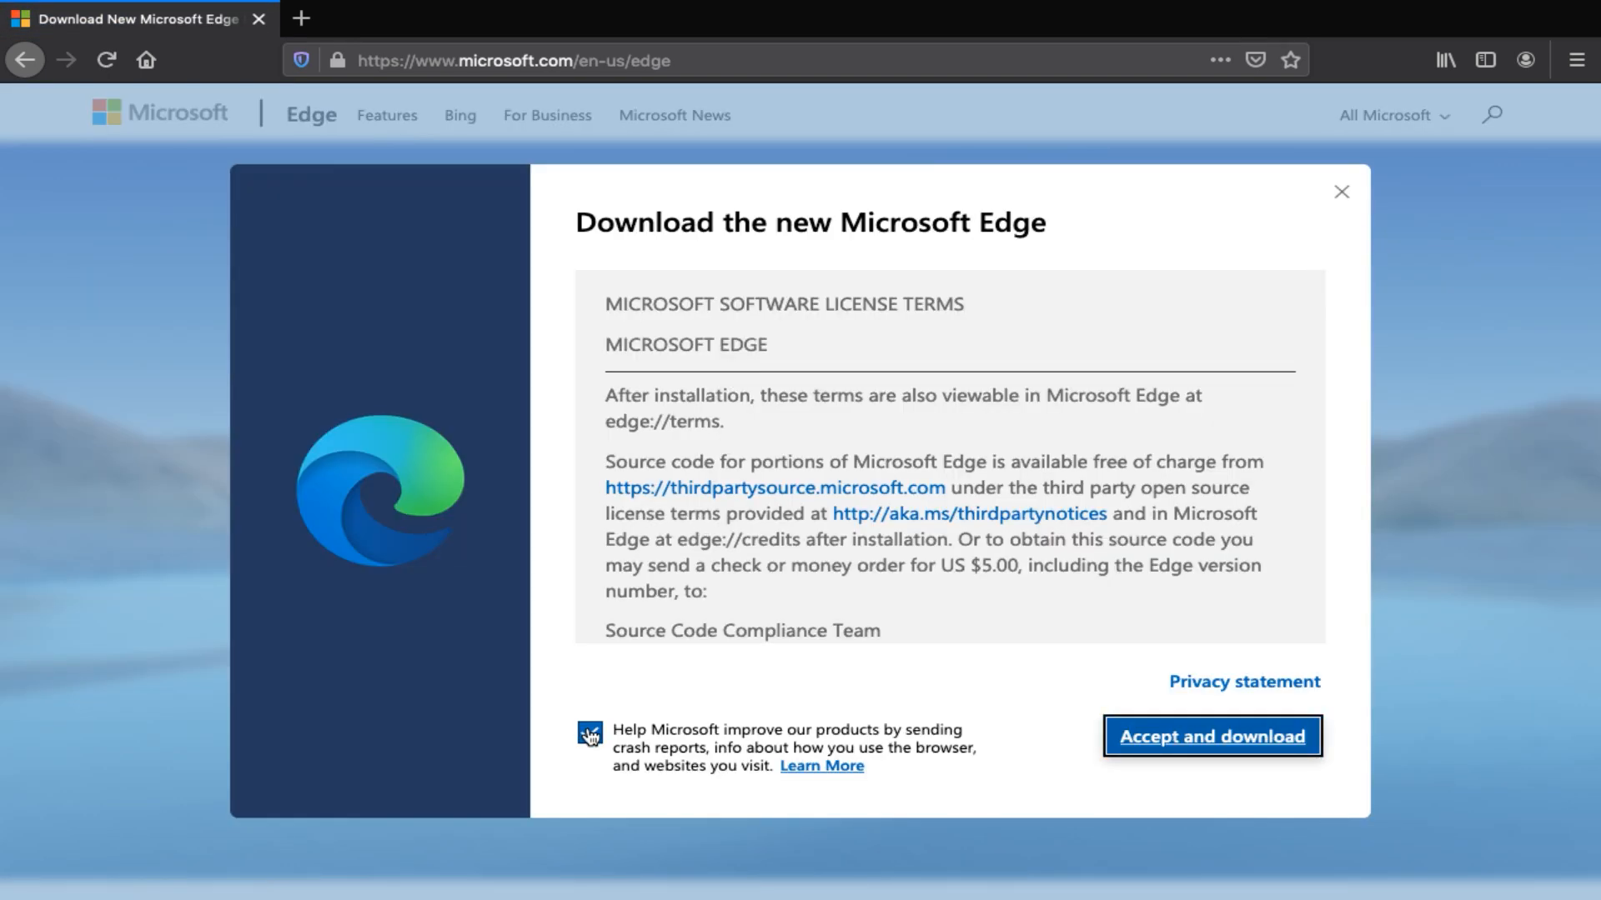
click(587, 734)
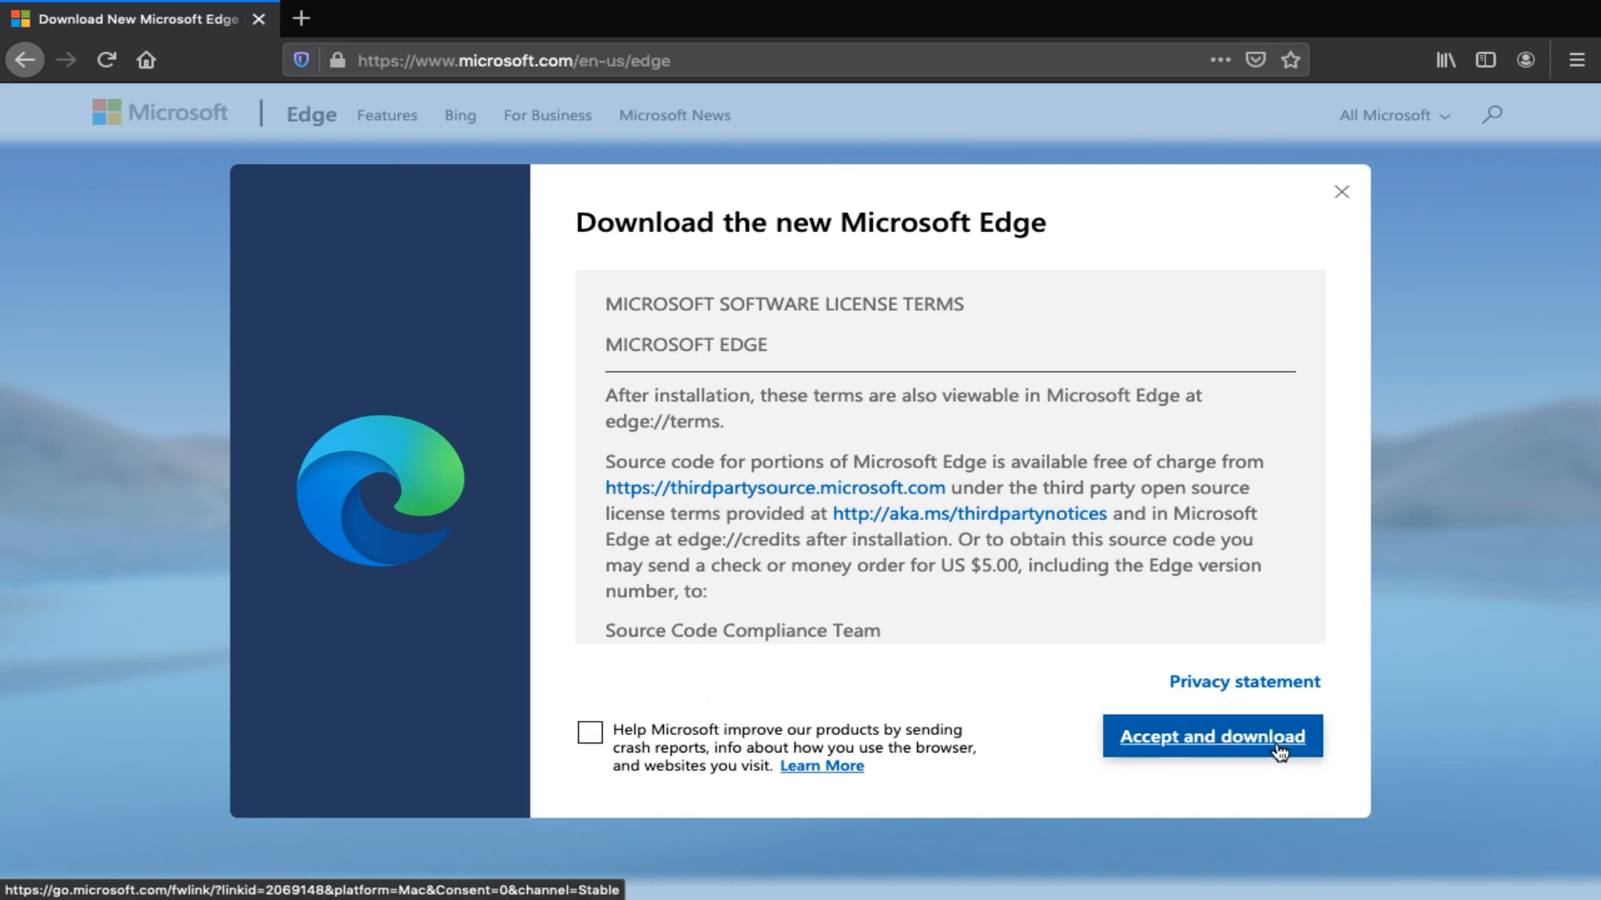
click(1213, 736)
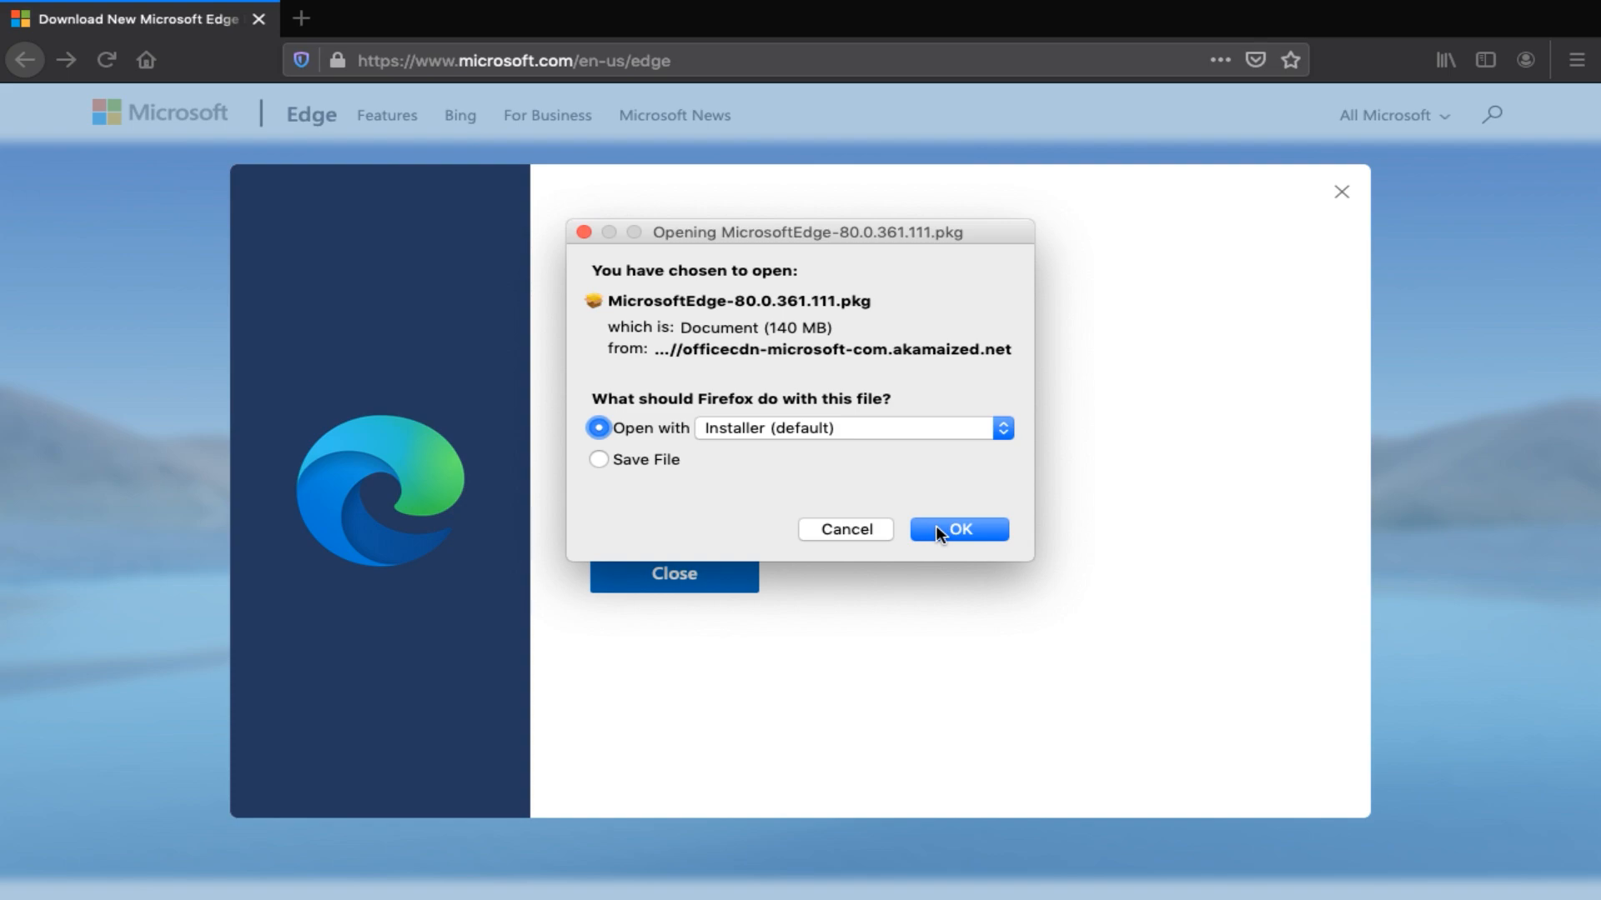
click(959, 530)
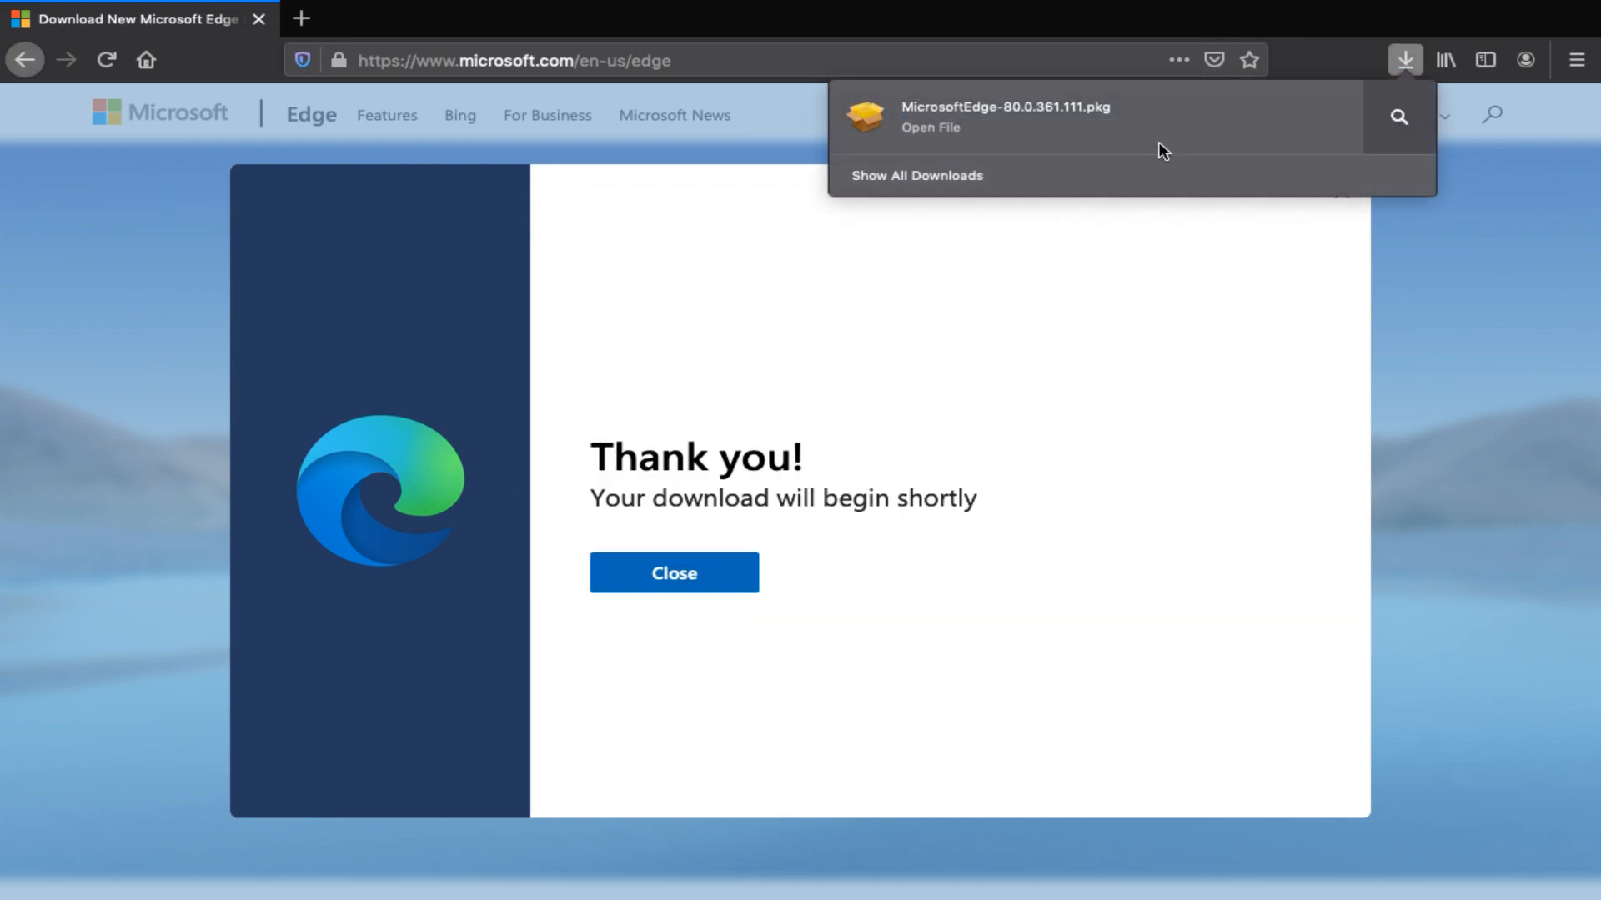
click(969, 112)
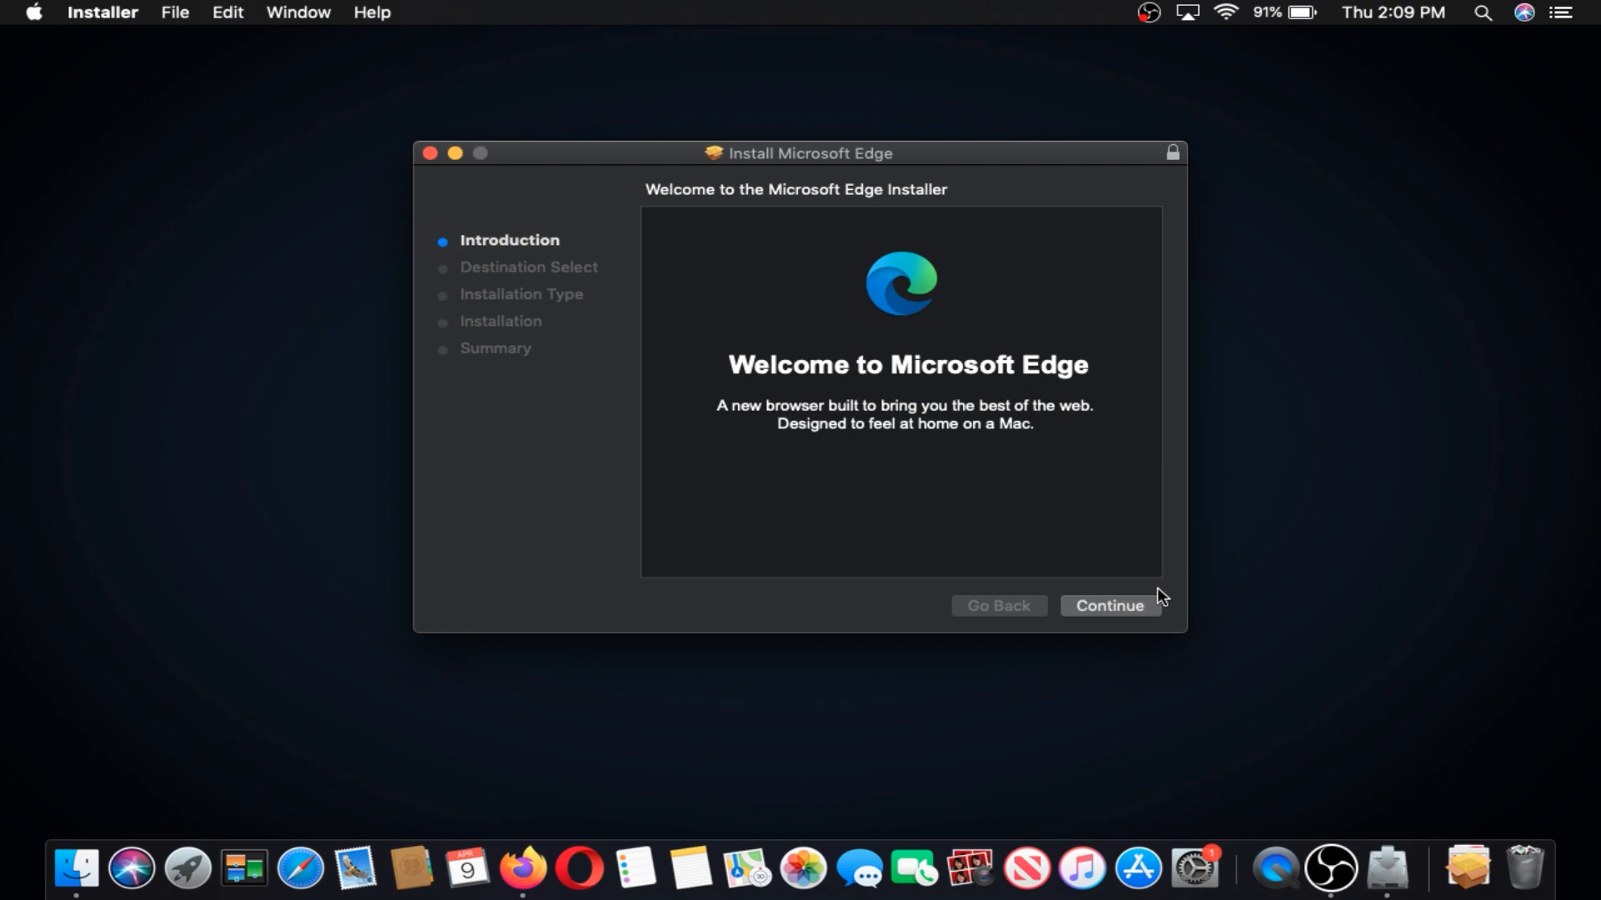
Step: Run the standard Edge install on Macintosh HD, close Installer, and launch Edge from the Dock
click(1110, 606)
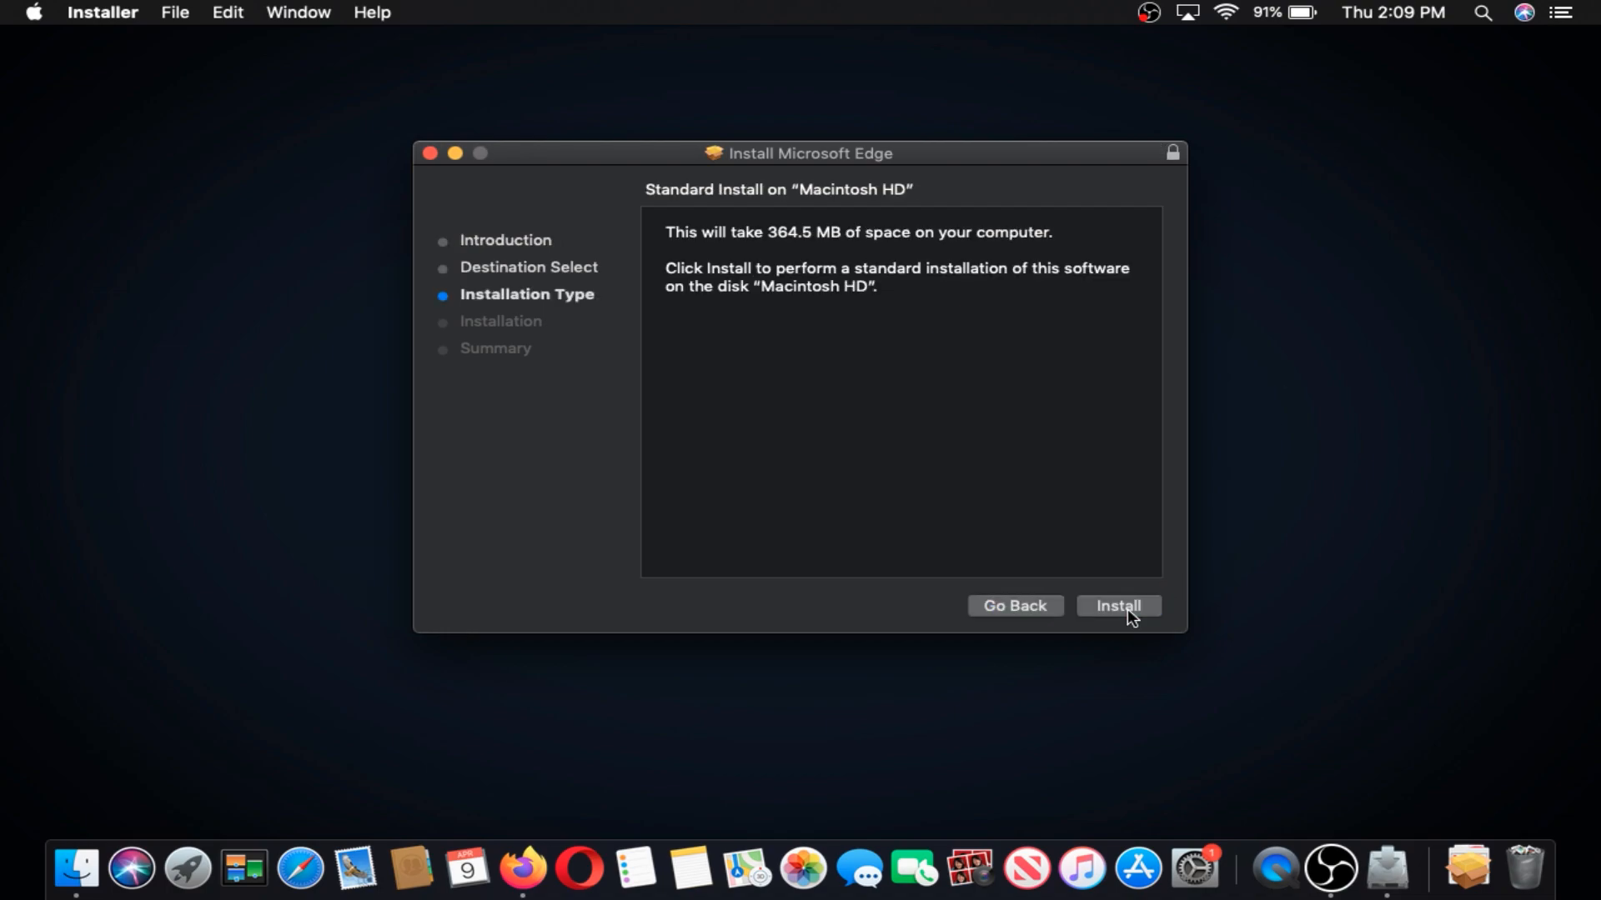
click(1118, 605)
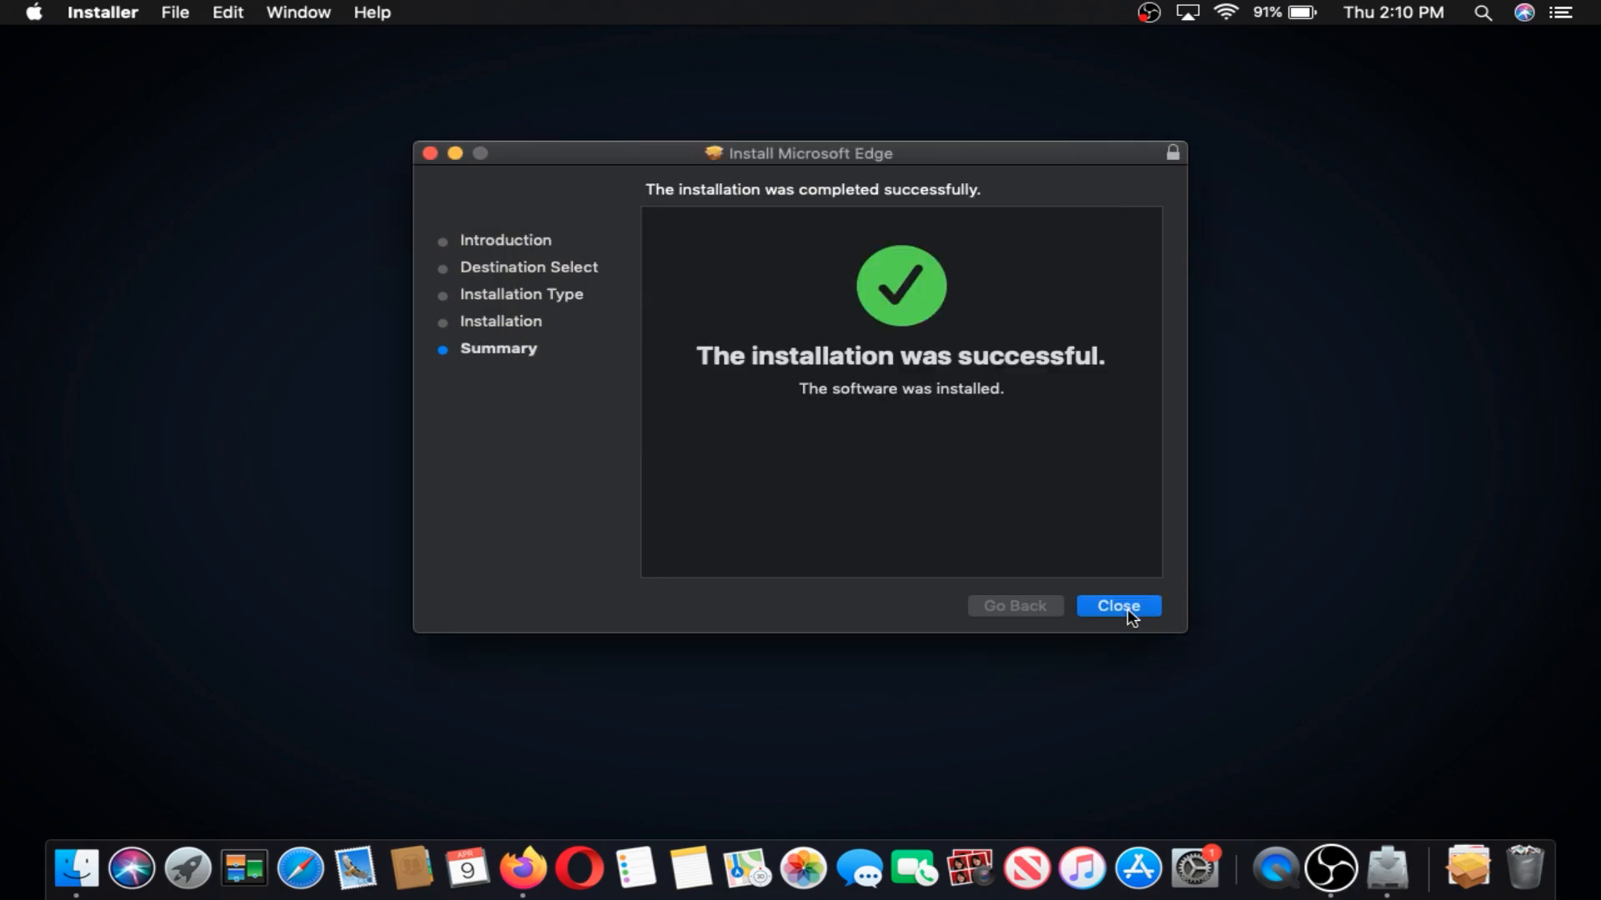
click(1118, 606)
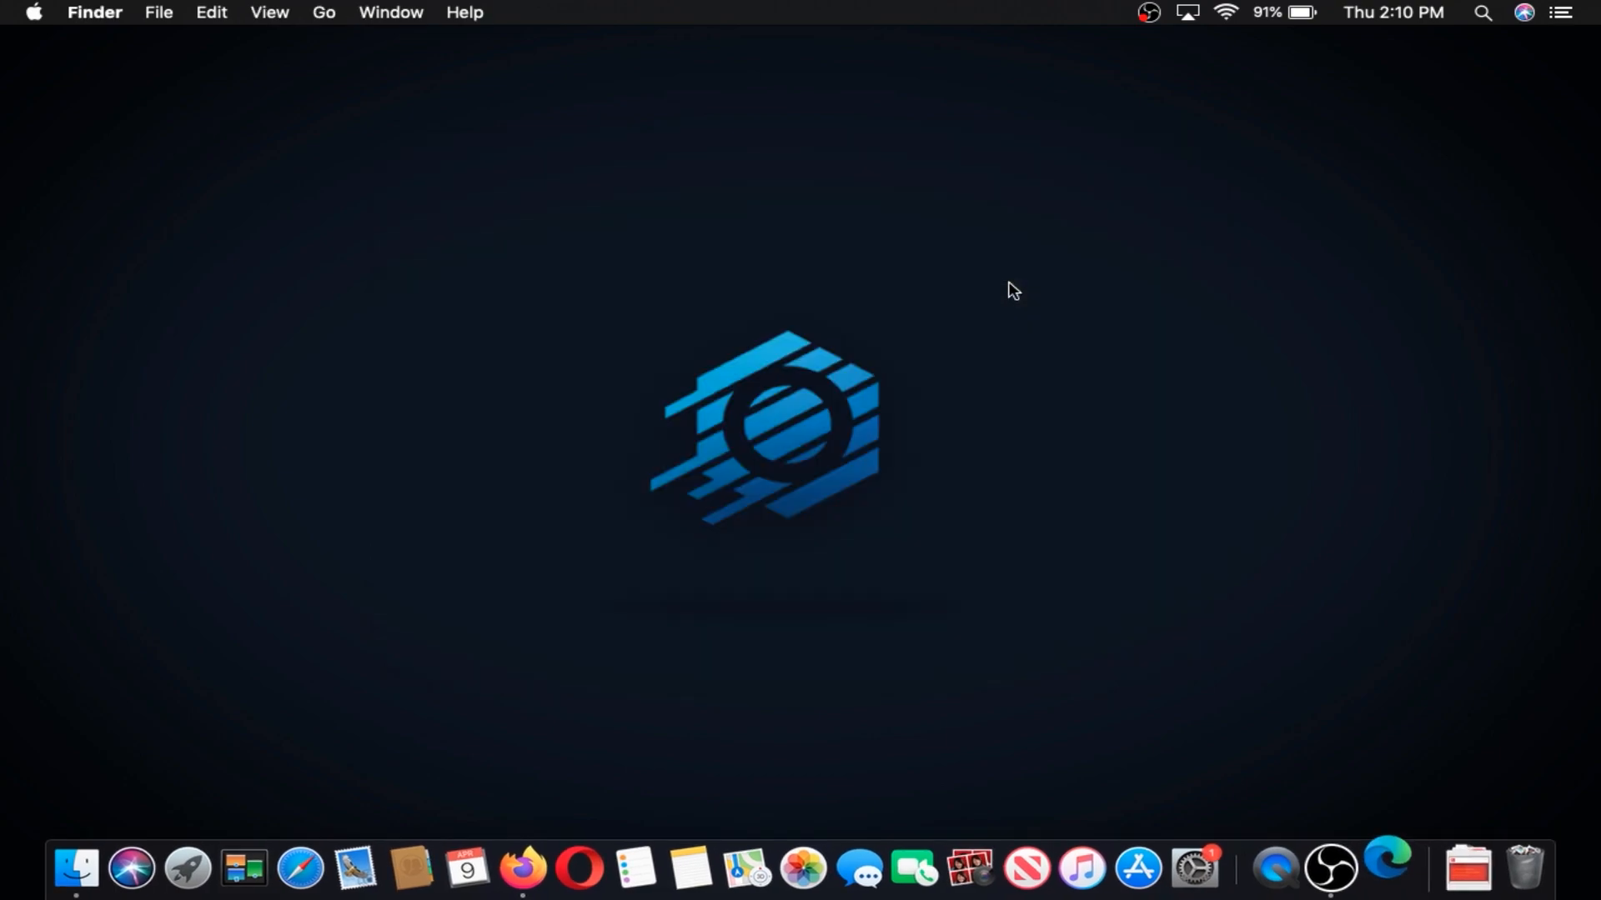
click(1384, 868)
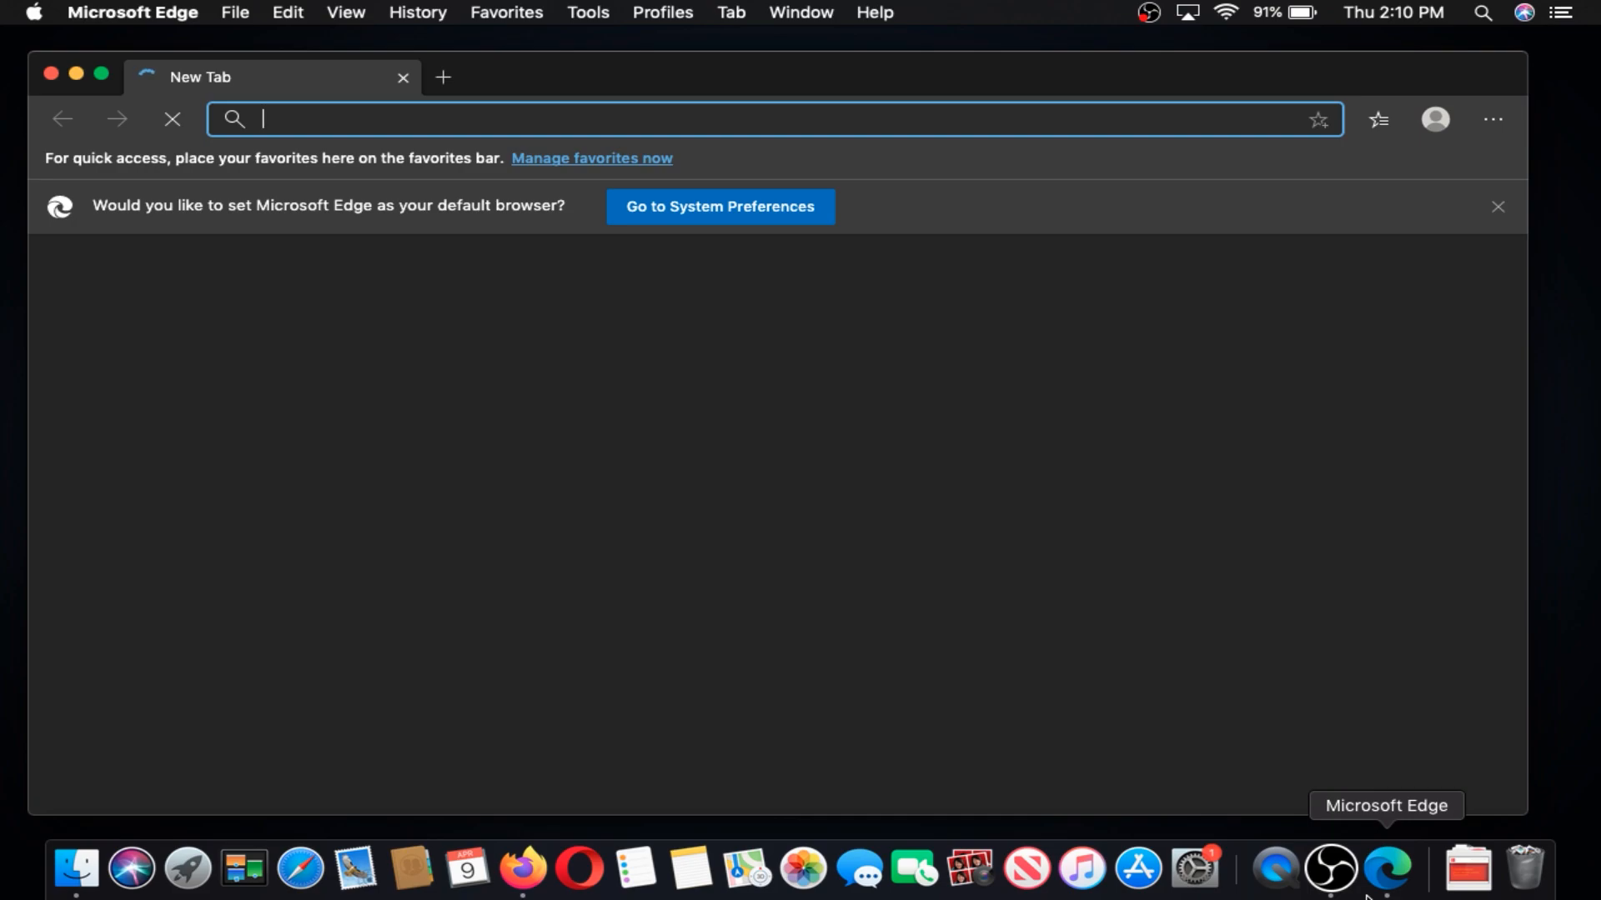